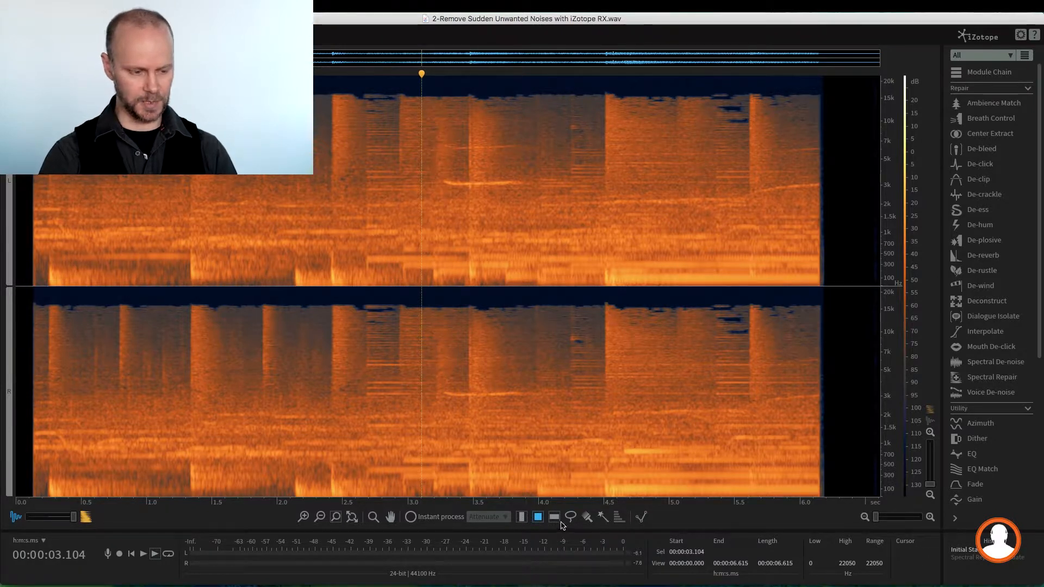
pyautogui.moveTo(554, 517)
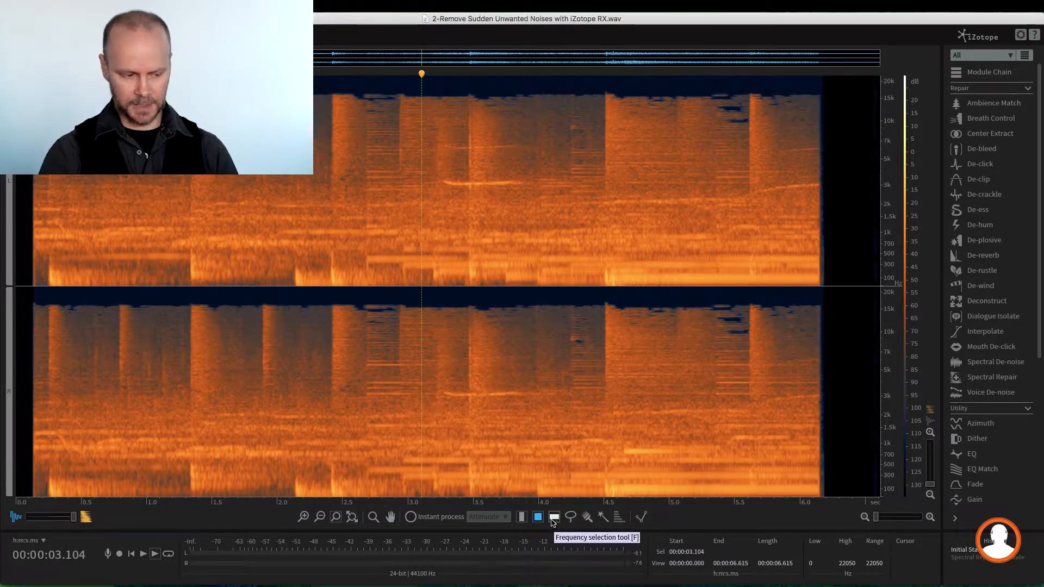
# - Box-select the whistle near 3 kHz, about 3.23–3.95 s, and audition it
pyautogui.moveTo(437, 161); pyautogui.dragTo(556, 232)
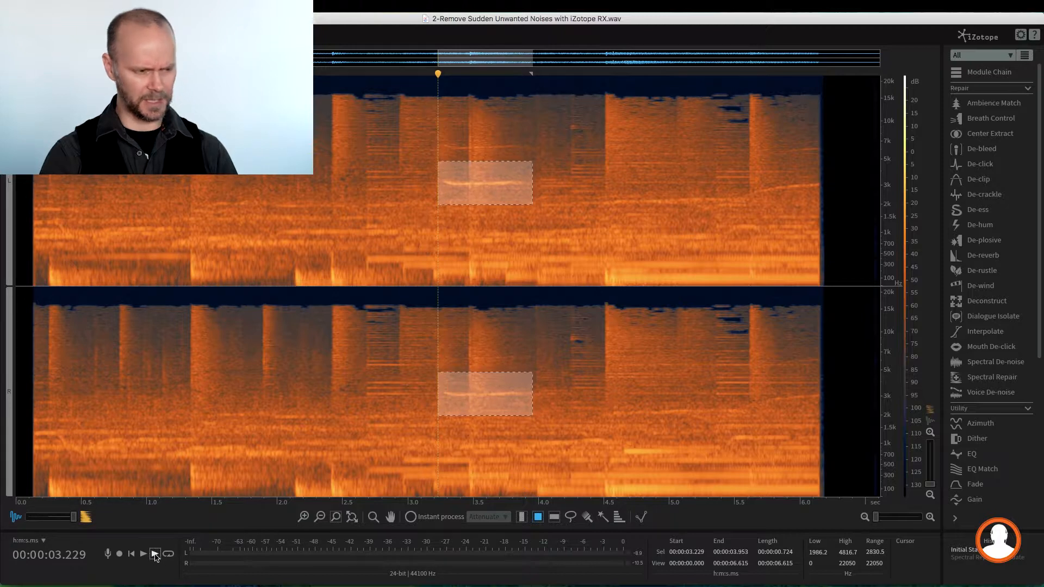
pyautogui.click(156, 554)
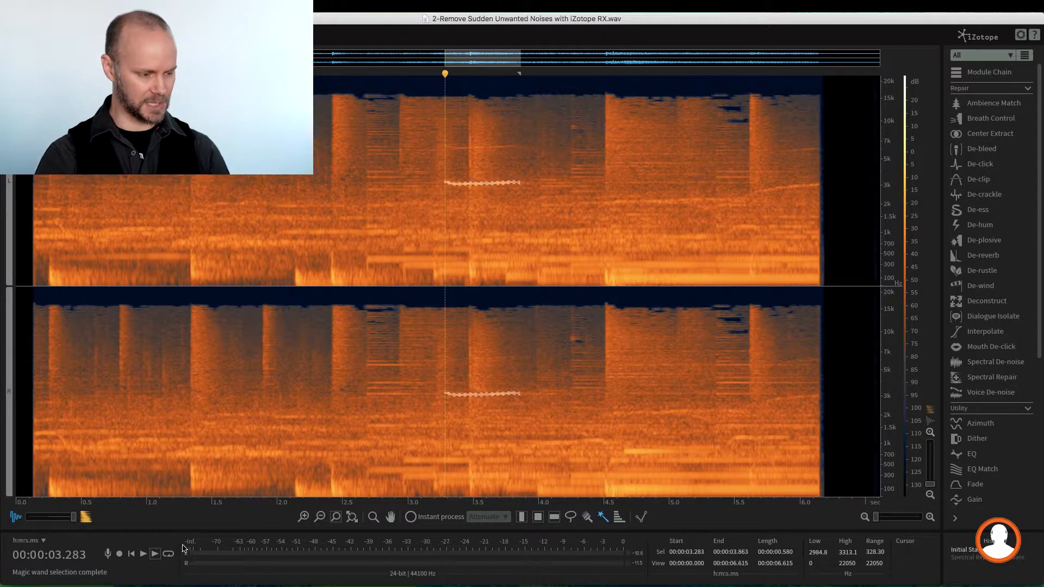
# - Audition the magic-wand selection of the whistle line, about 2985–3313 Hz
pyautogui.click(155, 553)
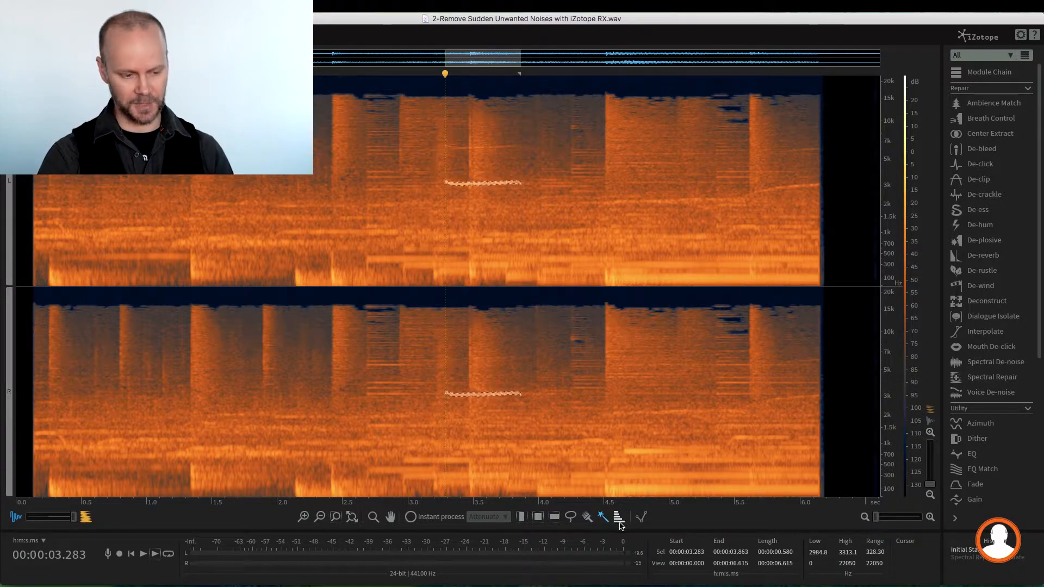
# - Turn on harmonic selection with All, adding harmonics 1–10 up to about 20 kHz
pyautogui.click(618, 517)
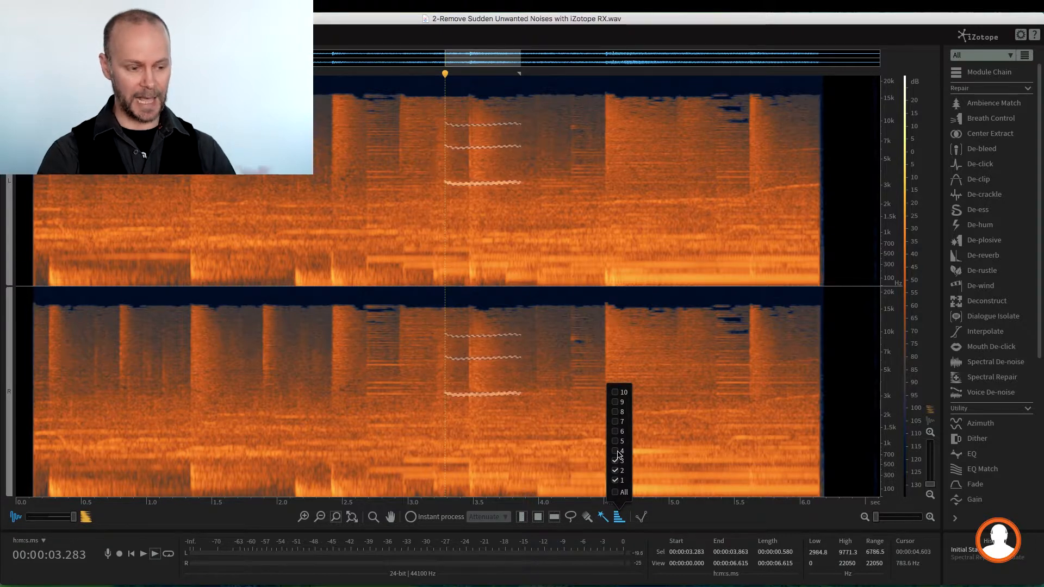
pyautogui.click(615, 460)
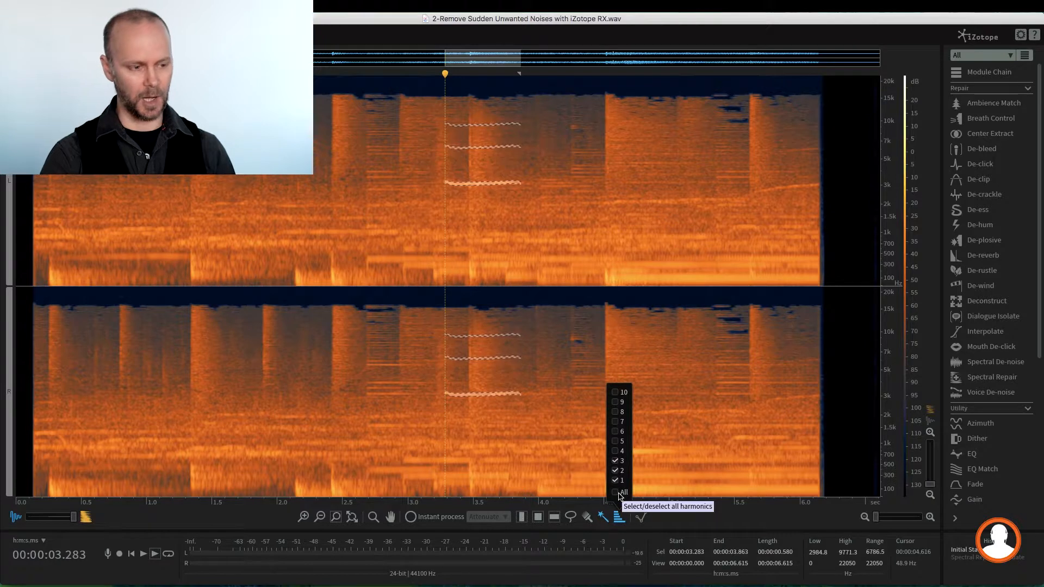
pyautogui.click(615, 492)
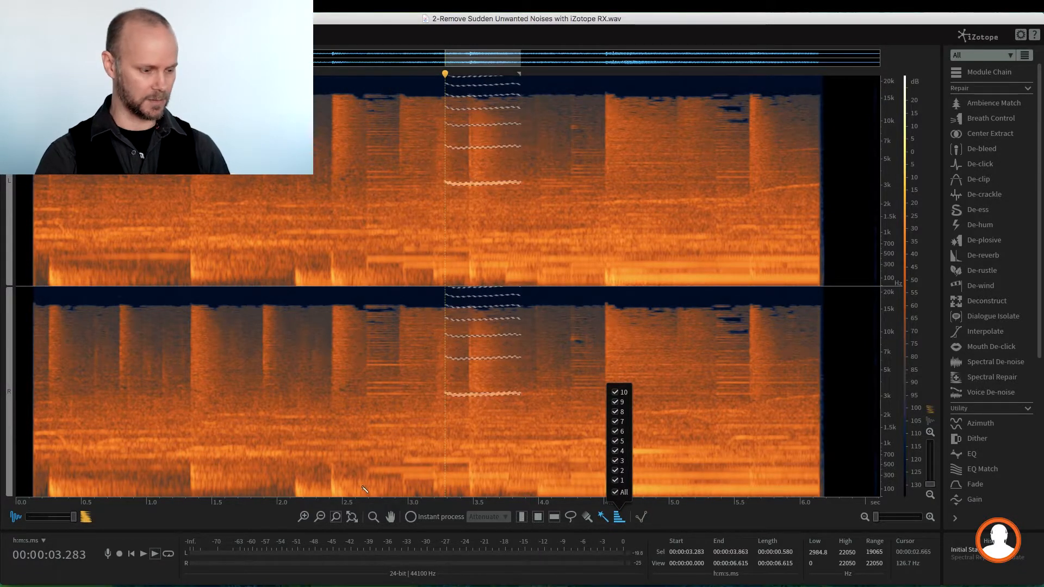
pyautogui.click(155, 569)
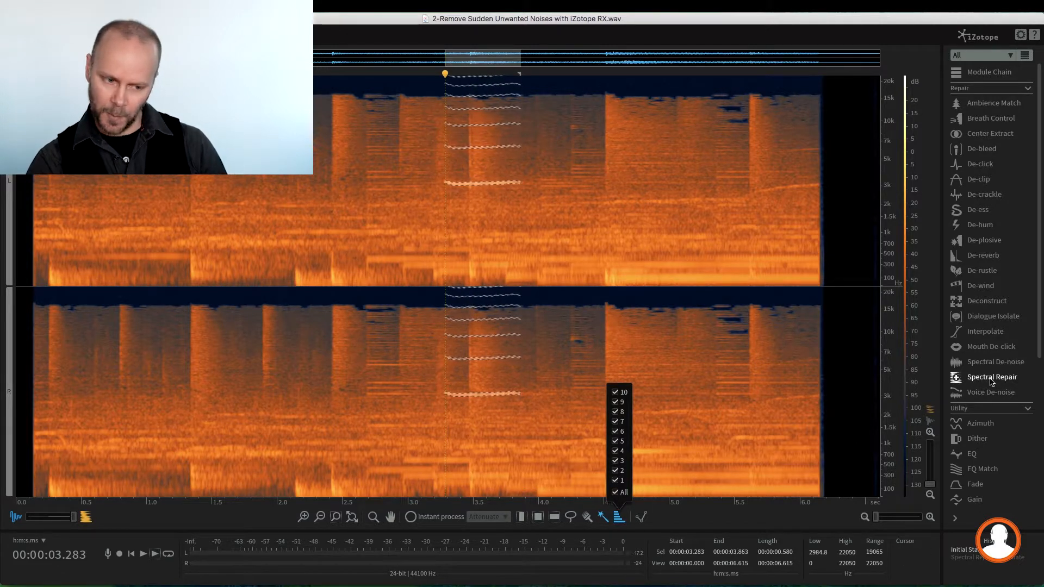
pyautogui.moveTo(991, 381)
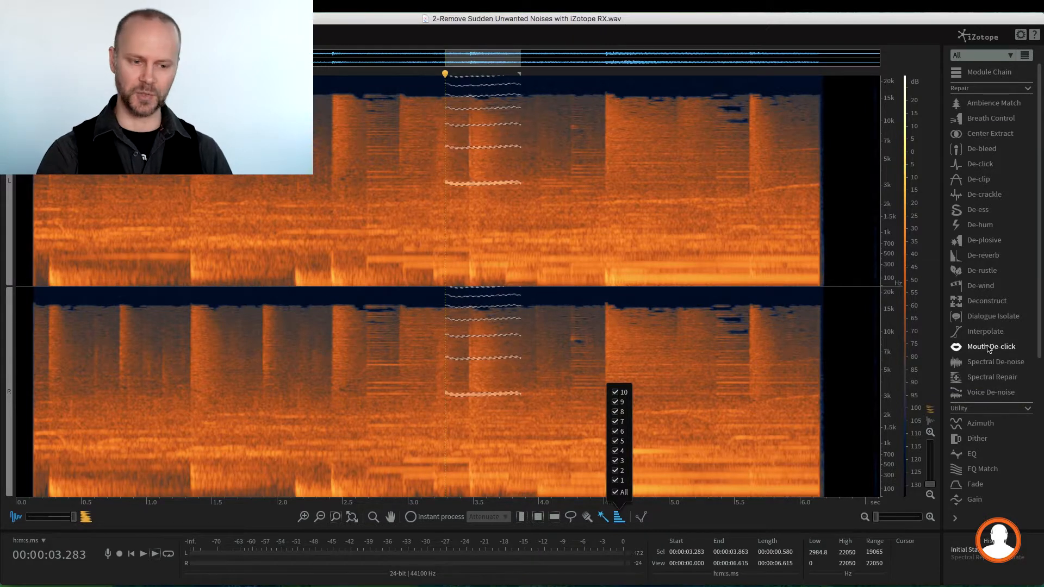
pyautogui.moveTo(989, 350)
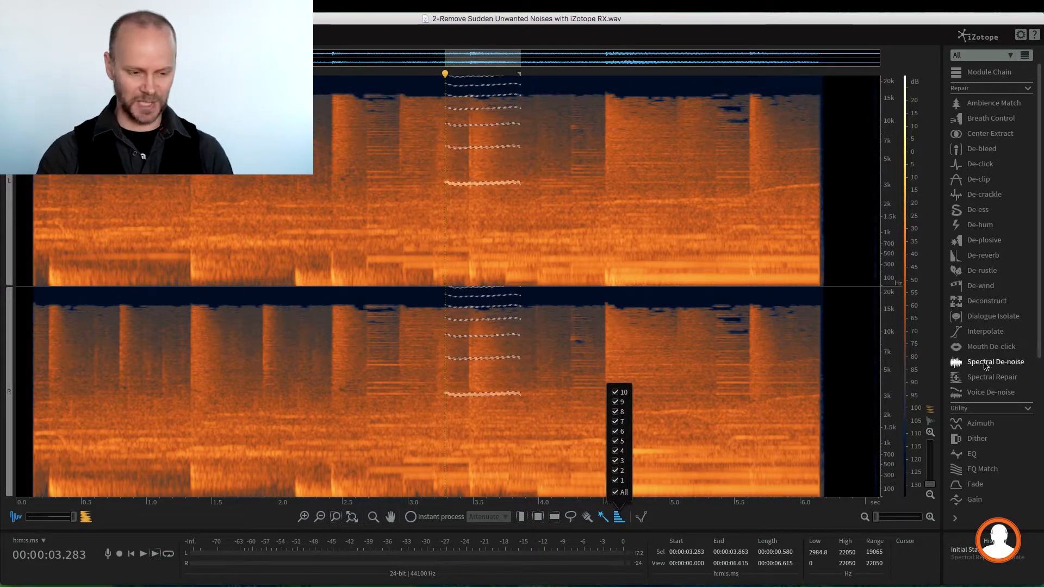
pyautogui.moveTo(992, 381)
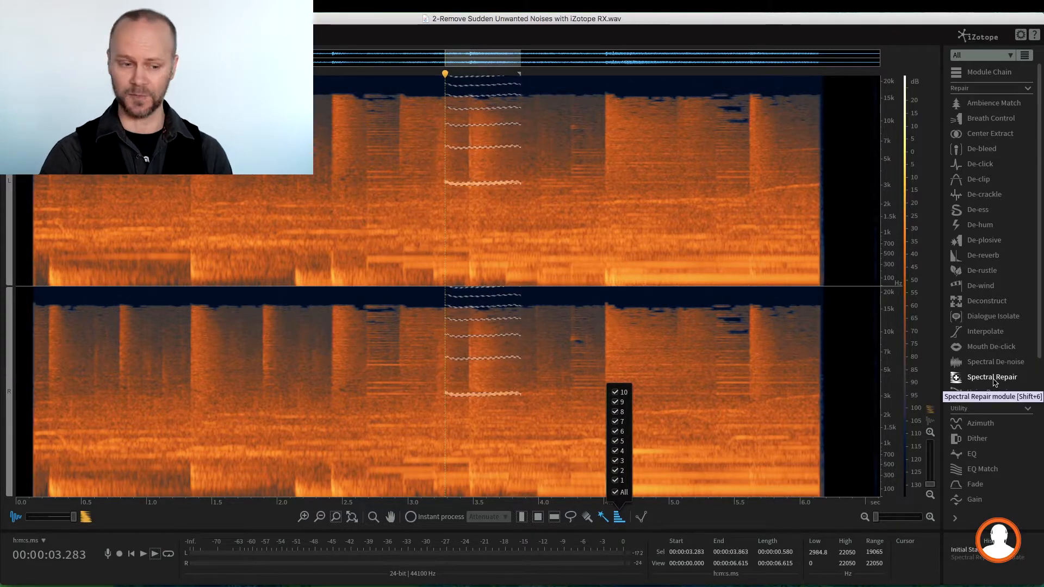
# - Bring up Spectral Repair's Attenuate settings from the Repair module list
pyautogui.click(992, 377)
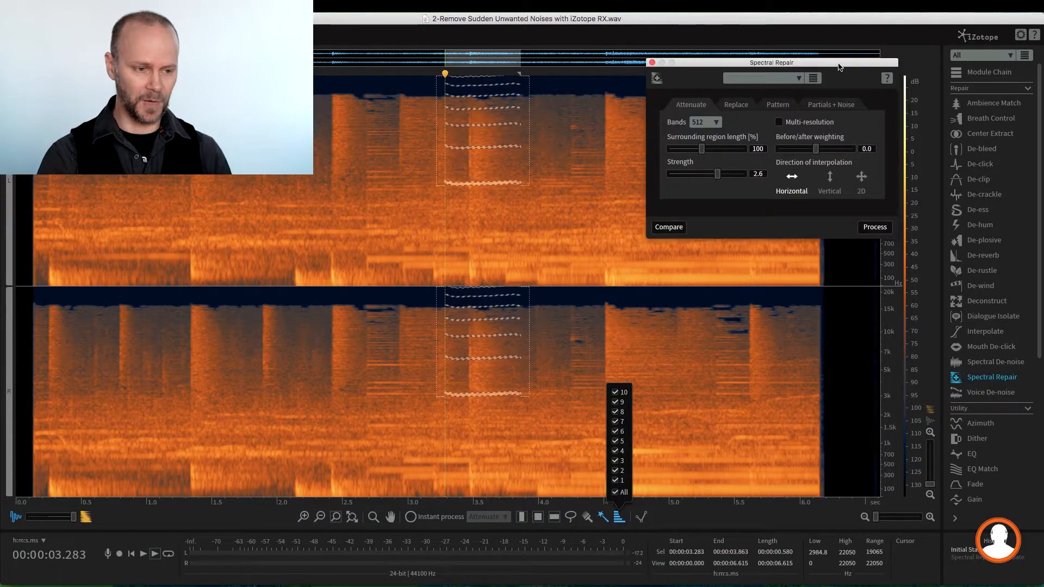
pyautogui.moveTo(770, 62); pyautogui.dragTo(726, 127)
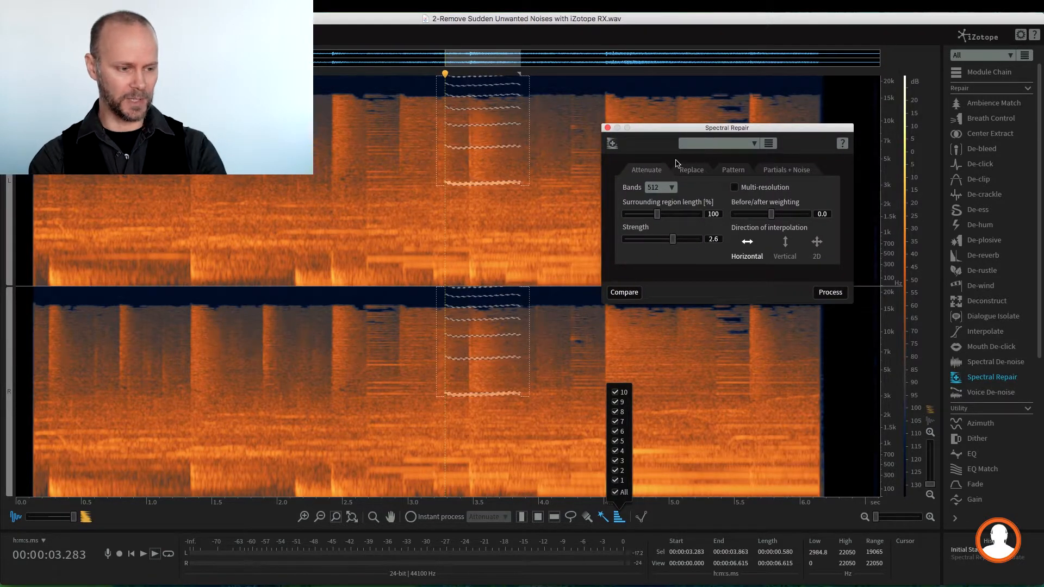
pyautogui.moveTo(692, 174)
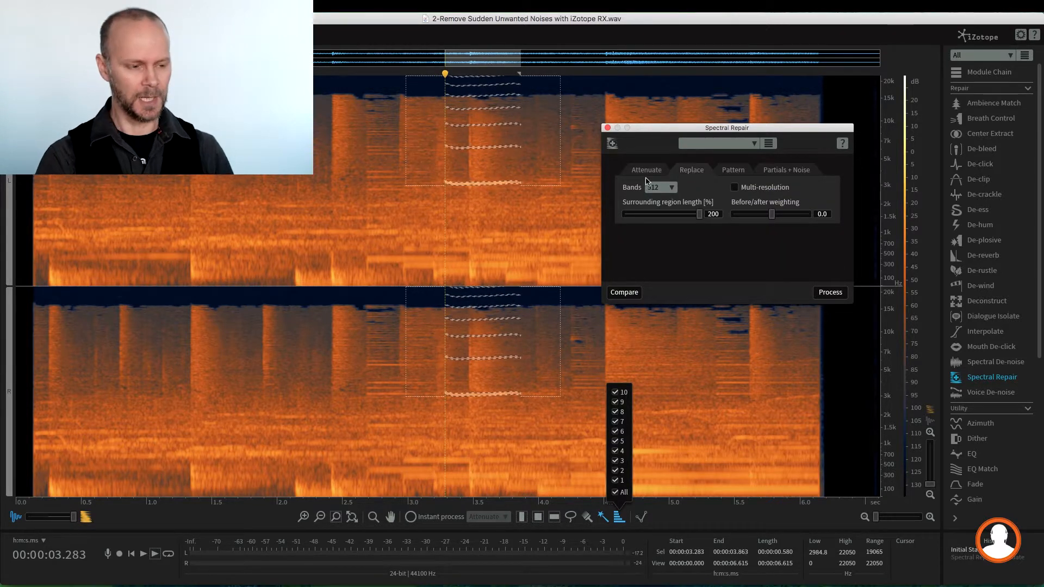
pyautogui.moveTo(654, 177)
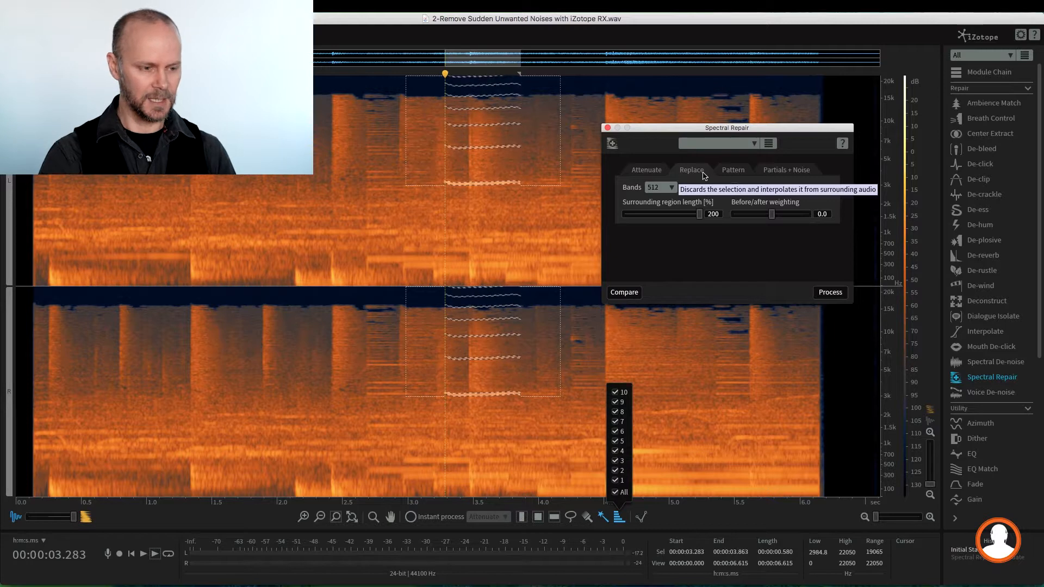
pyautogui.click(645, 169)
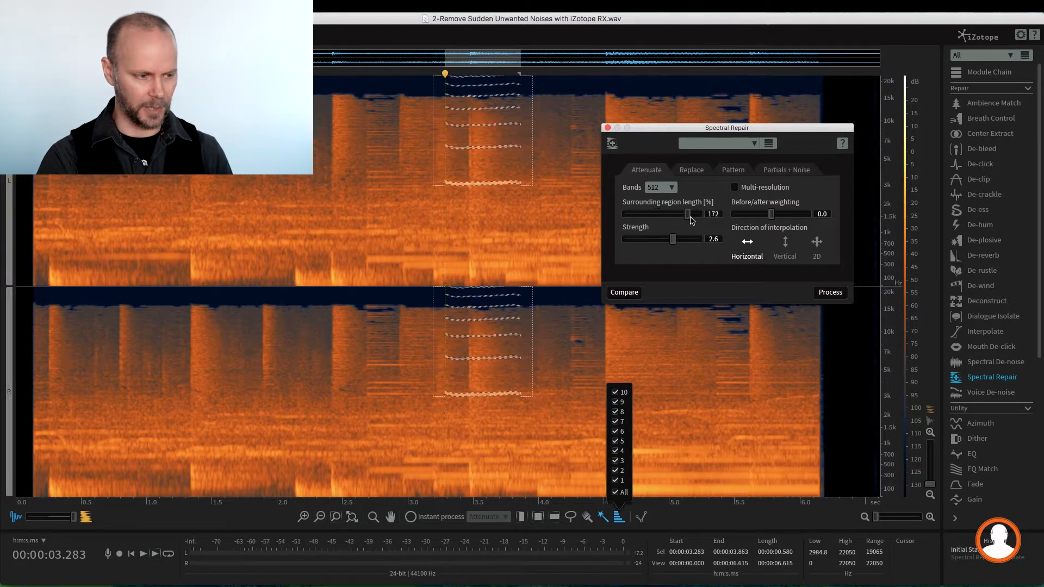
# - Adjust the Attenuate sliders: surrounding region length 118%, Strength 4.0
pyautogui.moveTo(688, 213); pyautogui.dragTo(670, 214)
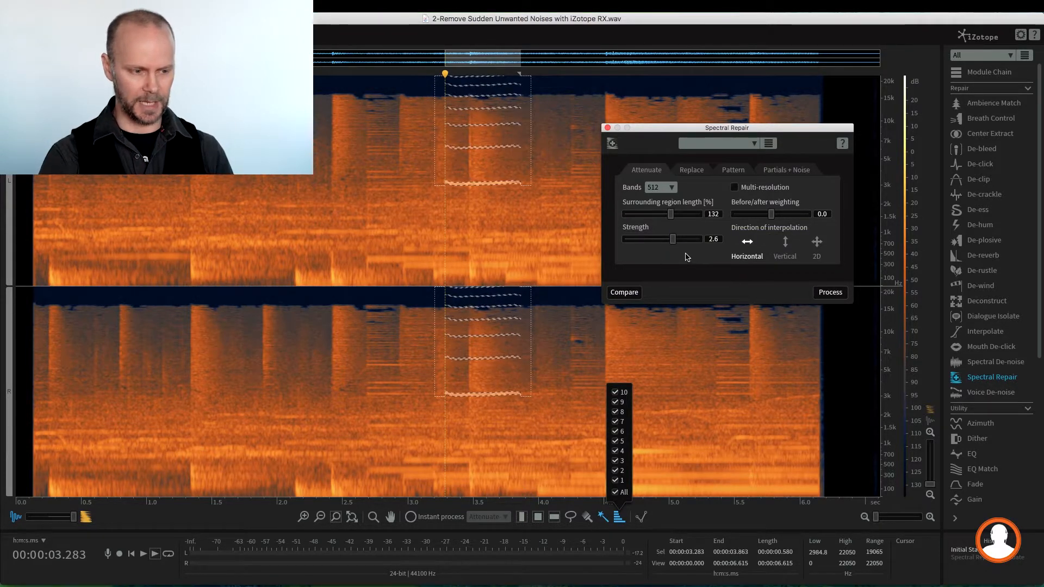
pyautogui.moveTo(665, 214); pyautogui.dragTo(629, 213)
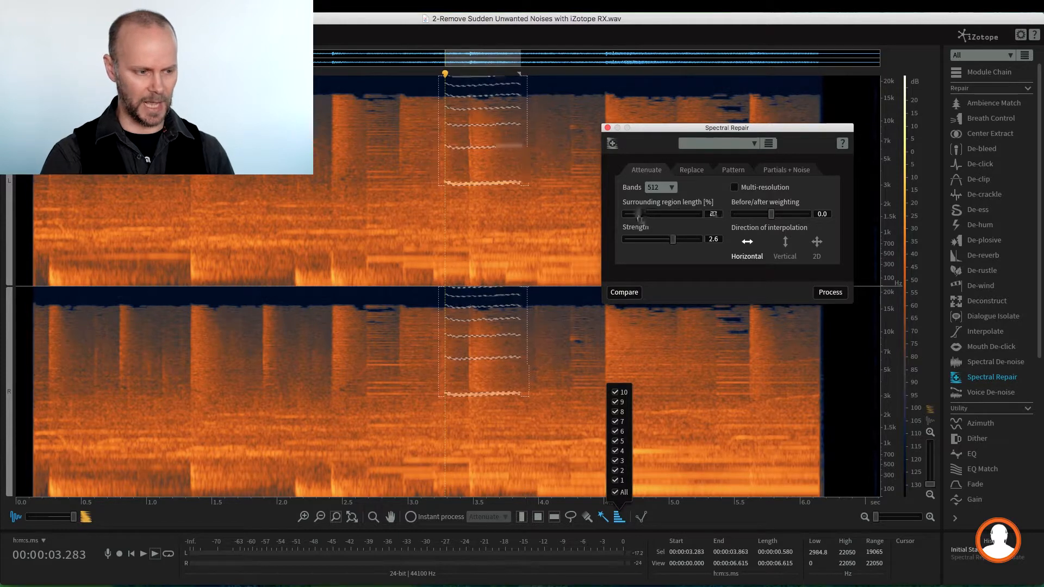
pyautogui.moveTo(629, 213); pyautogui.dragTo(661, 214)
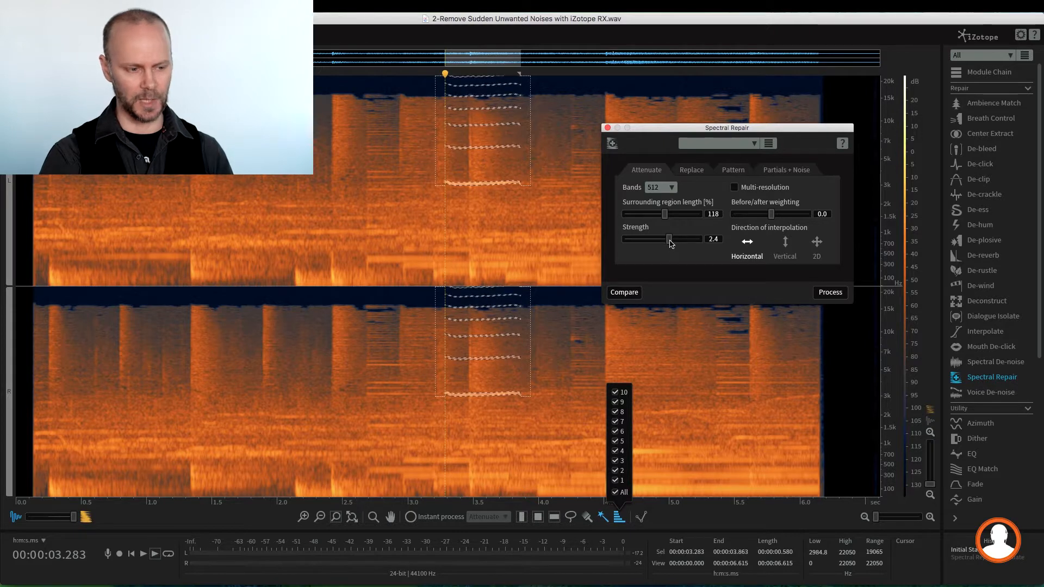
pyautogui.moveTo(669, 238); pyautogui.dragTo(699, 238)
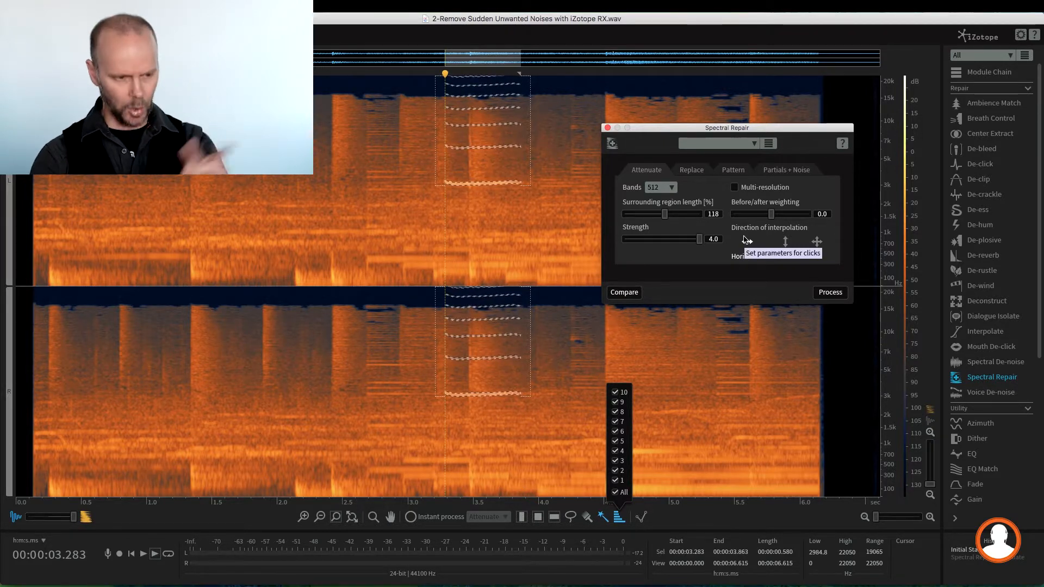
pyautogui.moveTo(826, 279)
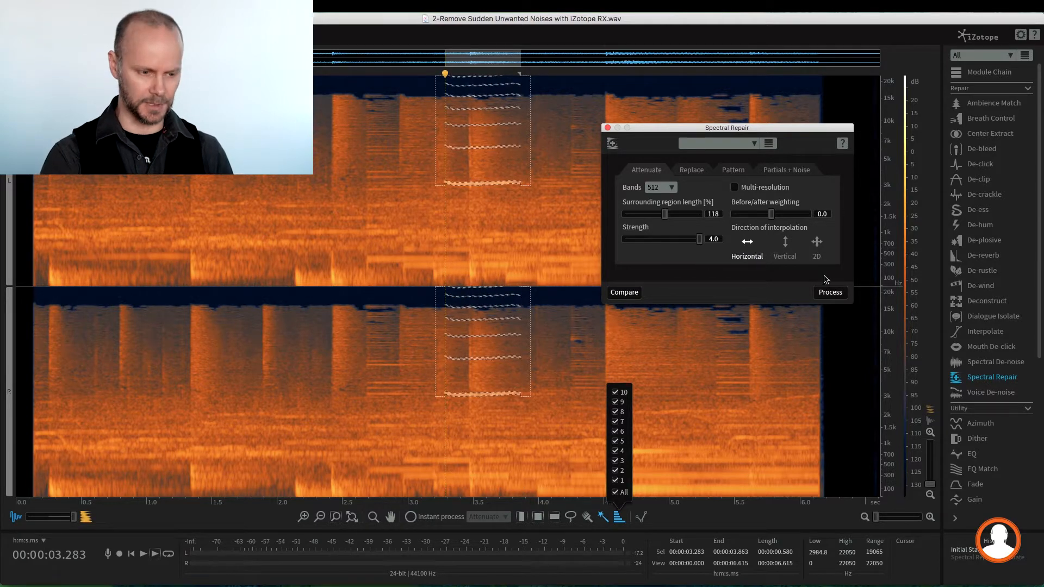
# - Process the attenuation, clear the selection, and play back the repaired passage
pyautogui.click(829, 292)
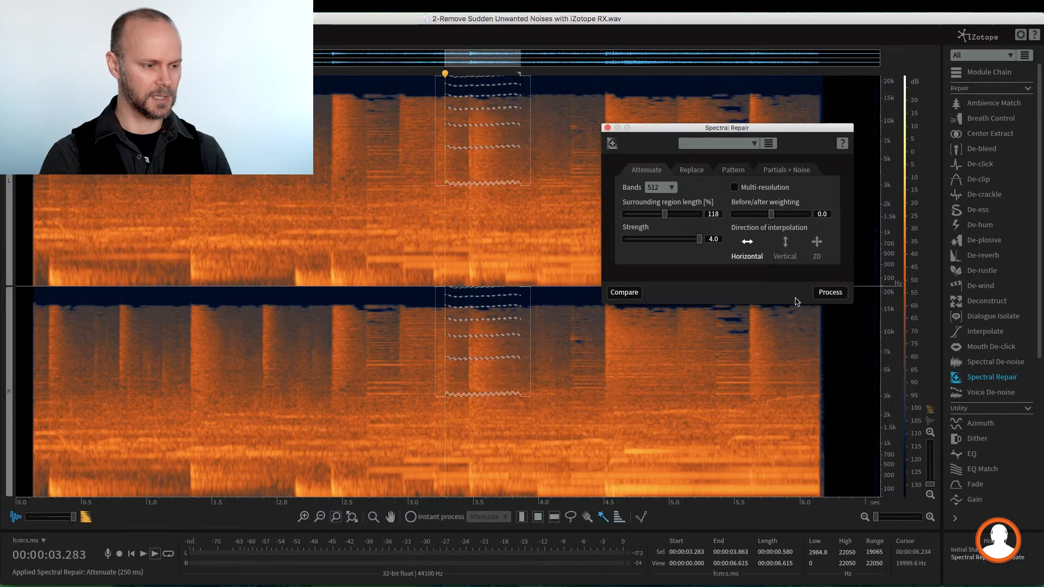
pyautogui.click(521, 516)
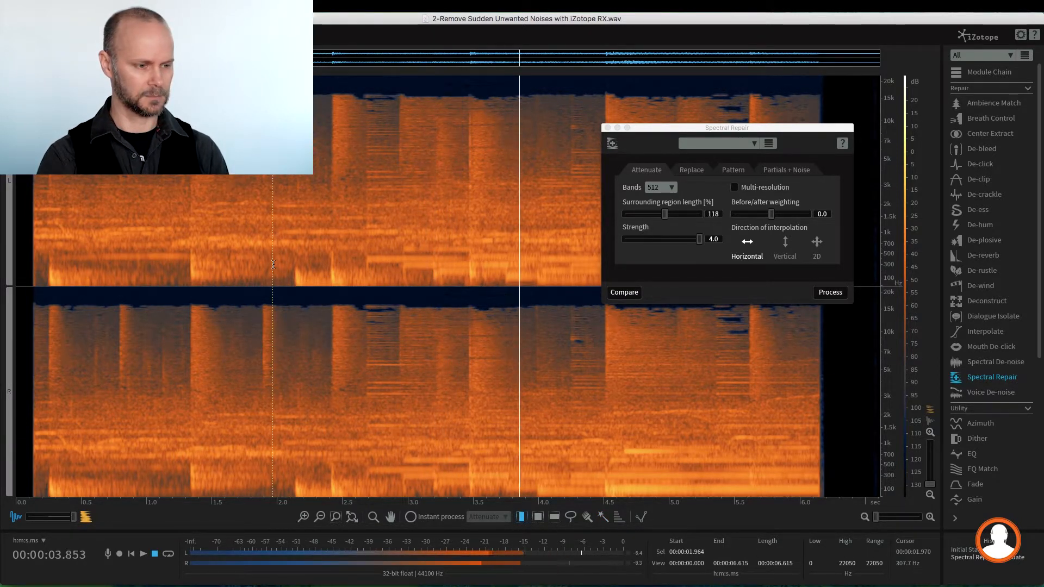
pyautogui.click(155, 553)
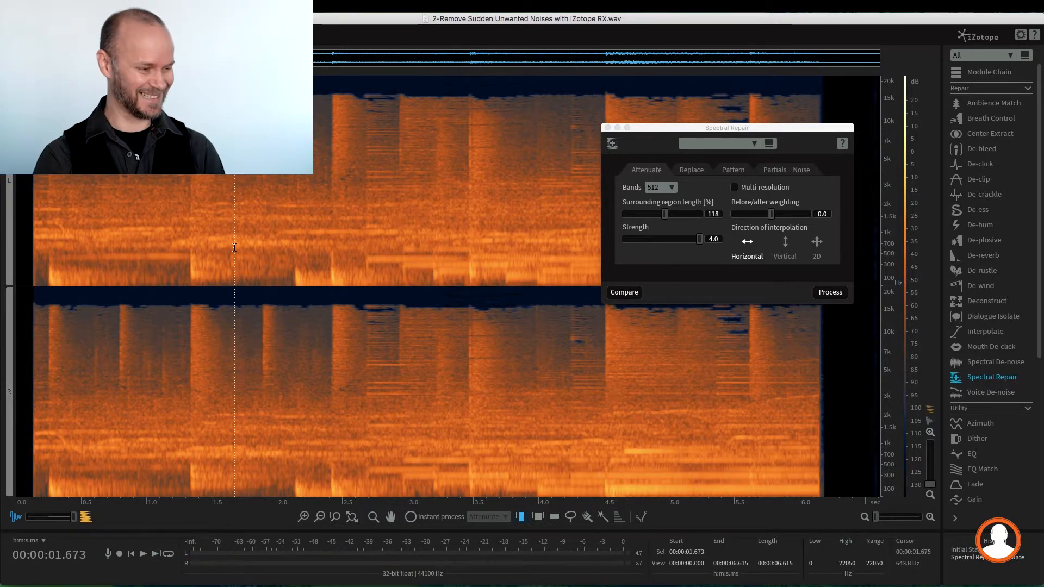
pyautogui.click(143, 554)
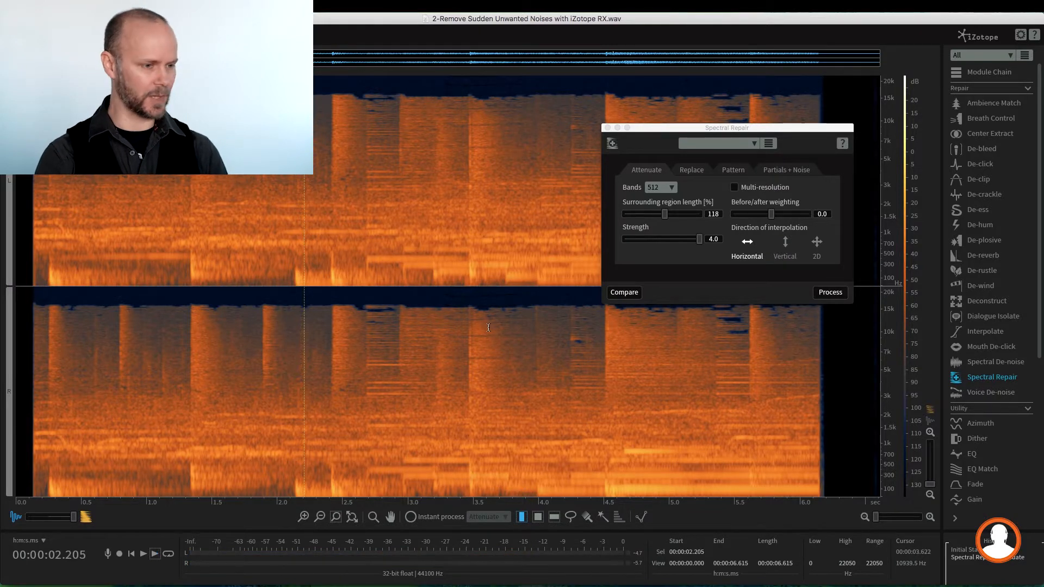
pyautogui.moveTo(695, 253)
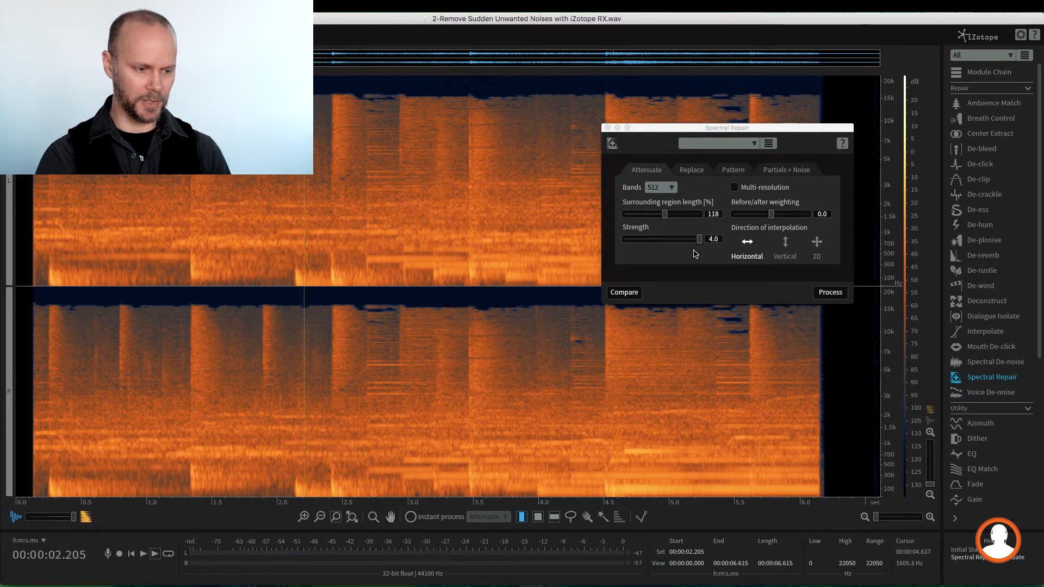
# - Reselect the whistle region, set Strength to 2.0, reprocess, and play back
pyautogui.moveTo(445, 73); pyautogui.dragTo(530, 391)
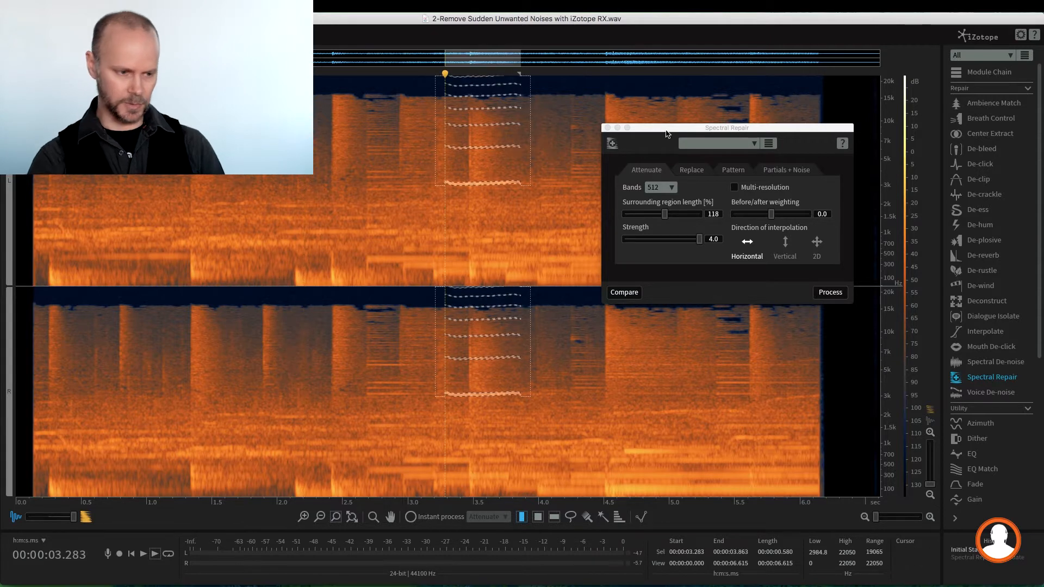
pyautogui.moveTo(703, 238); pyautogui.dragTo(651, 238)
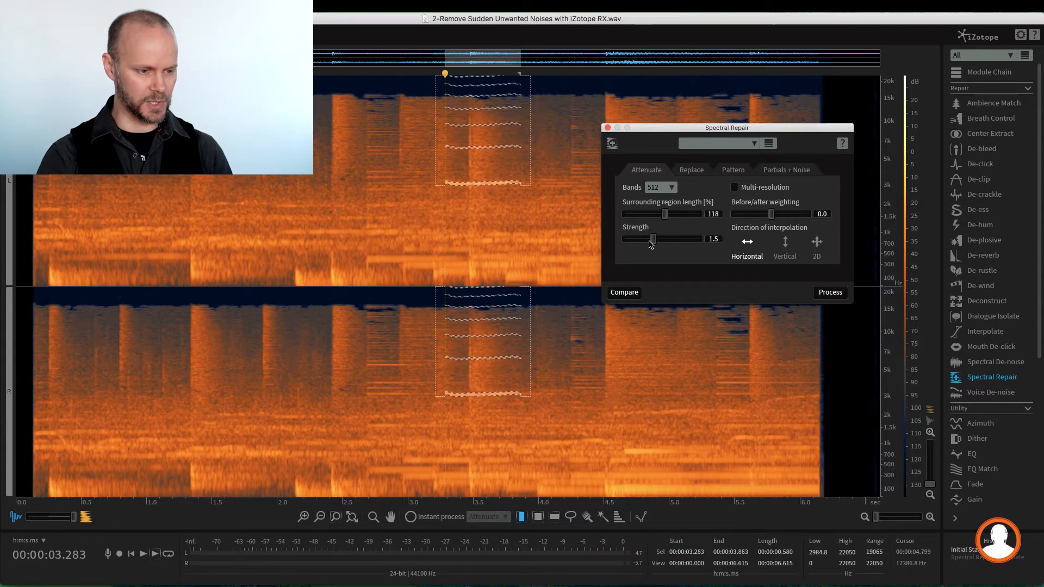
pyautogui.moveTo(651, 238); pyautogui.dragTo(662, 238)
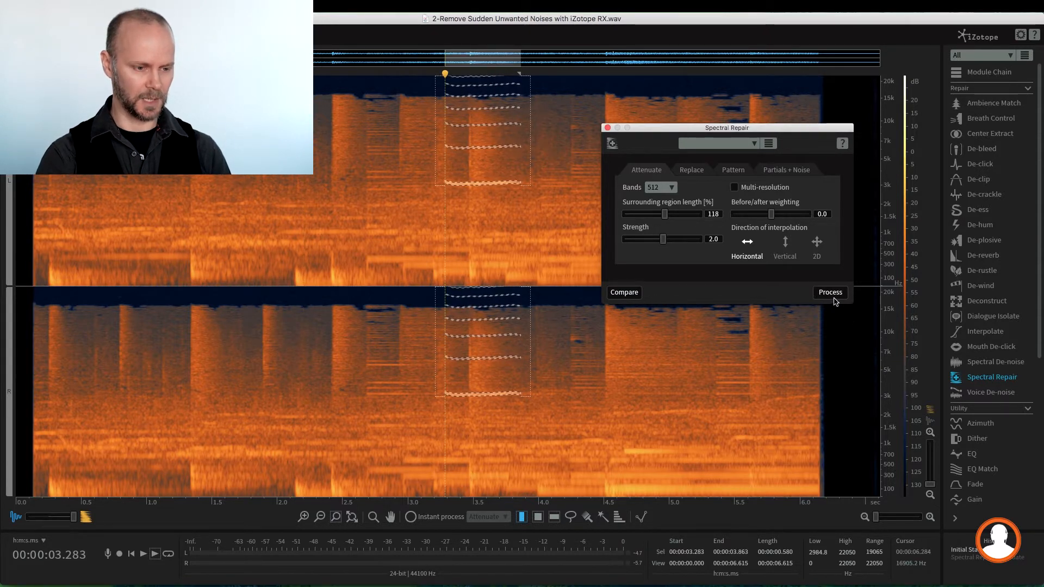
pyautogui.click(830, 293)
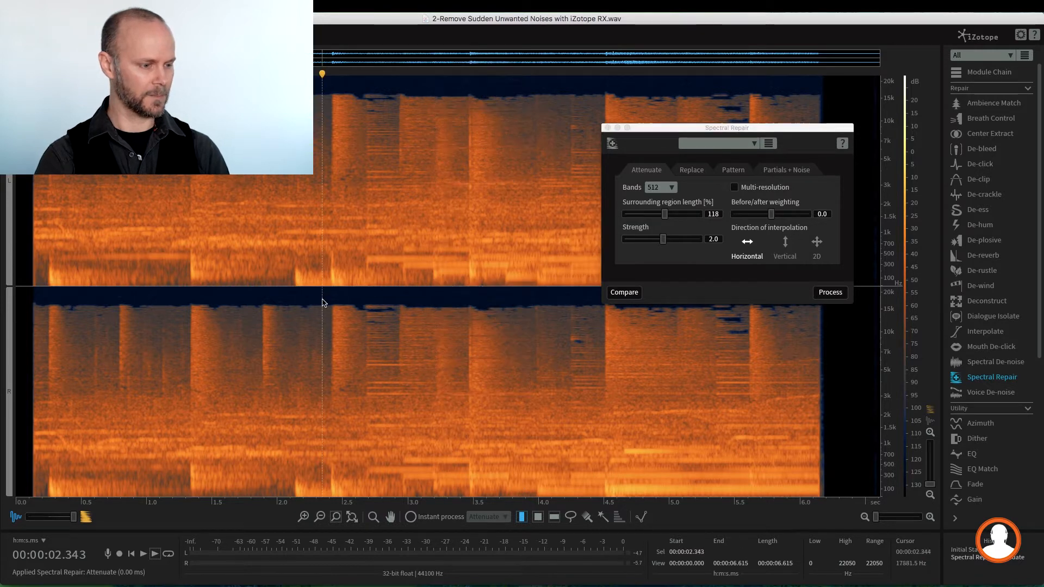
pyautogui.click(154, 554)
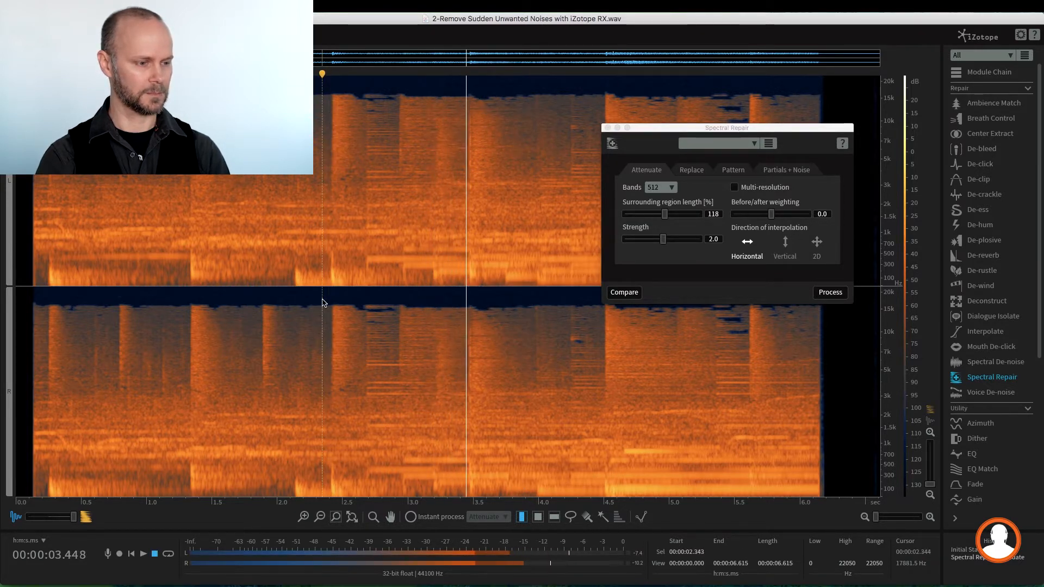